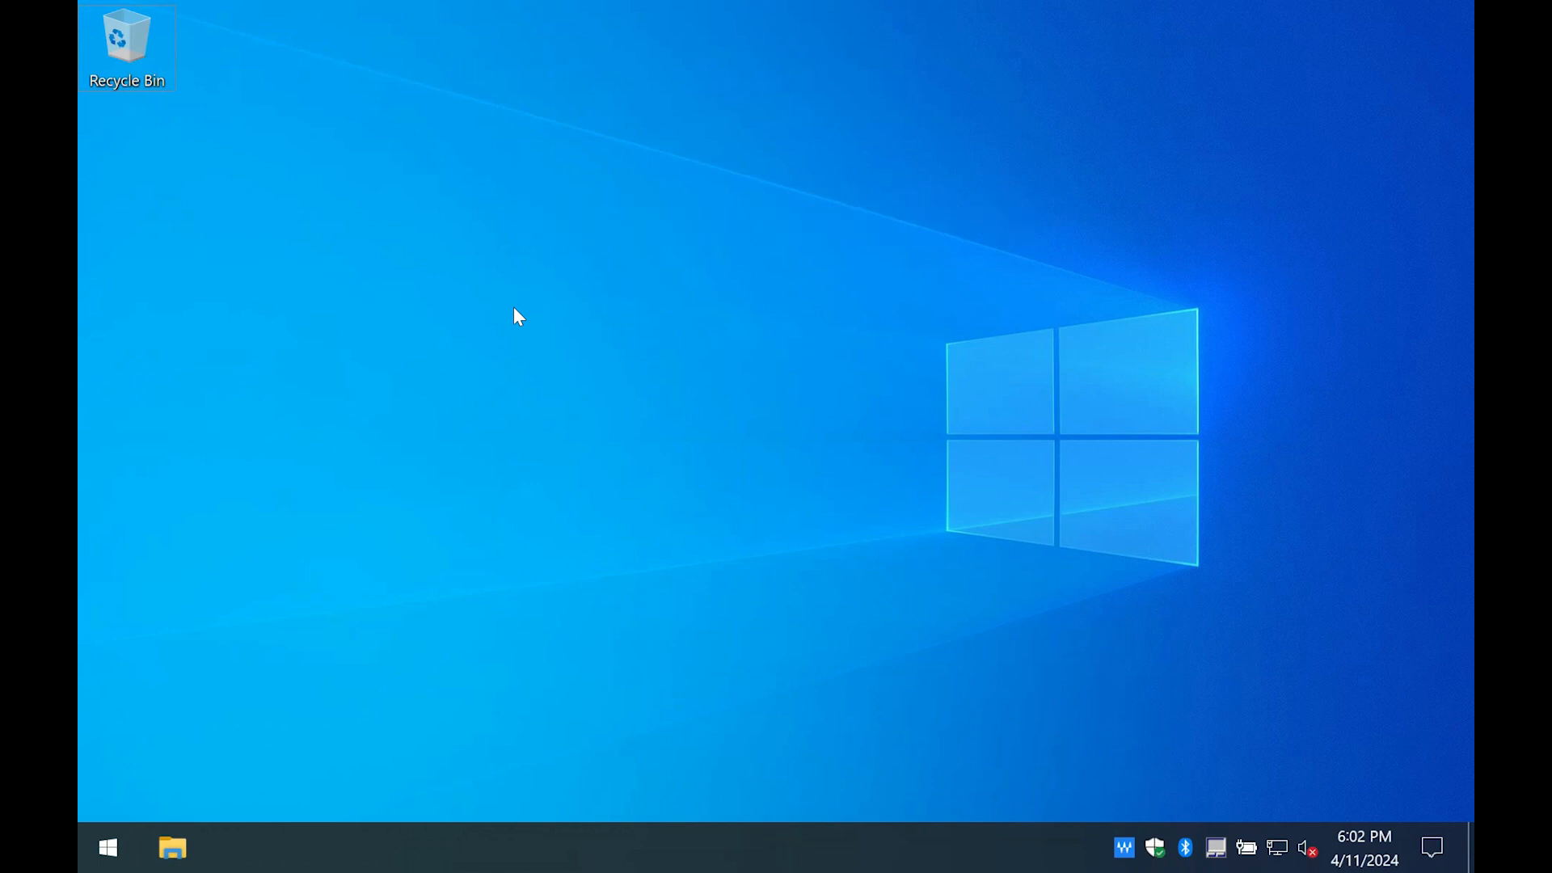
# - Search 'powershell' in Start and run Windows PowerShell as administrator
pyautogui.write('powershell')
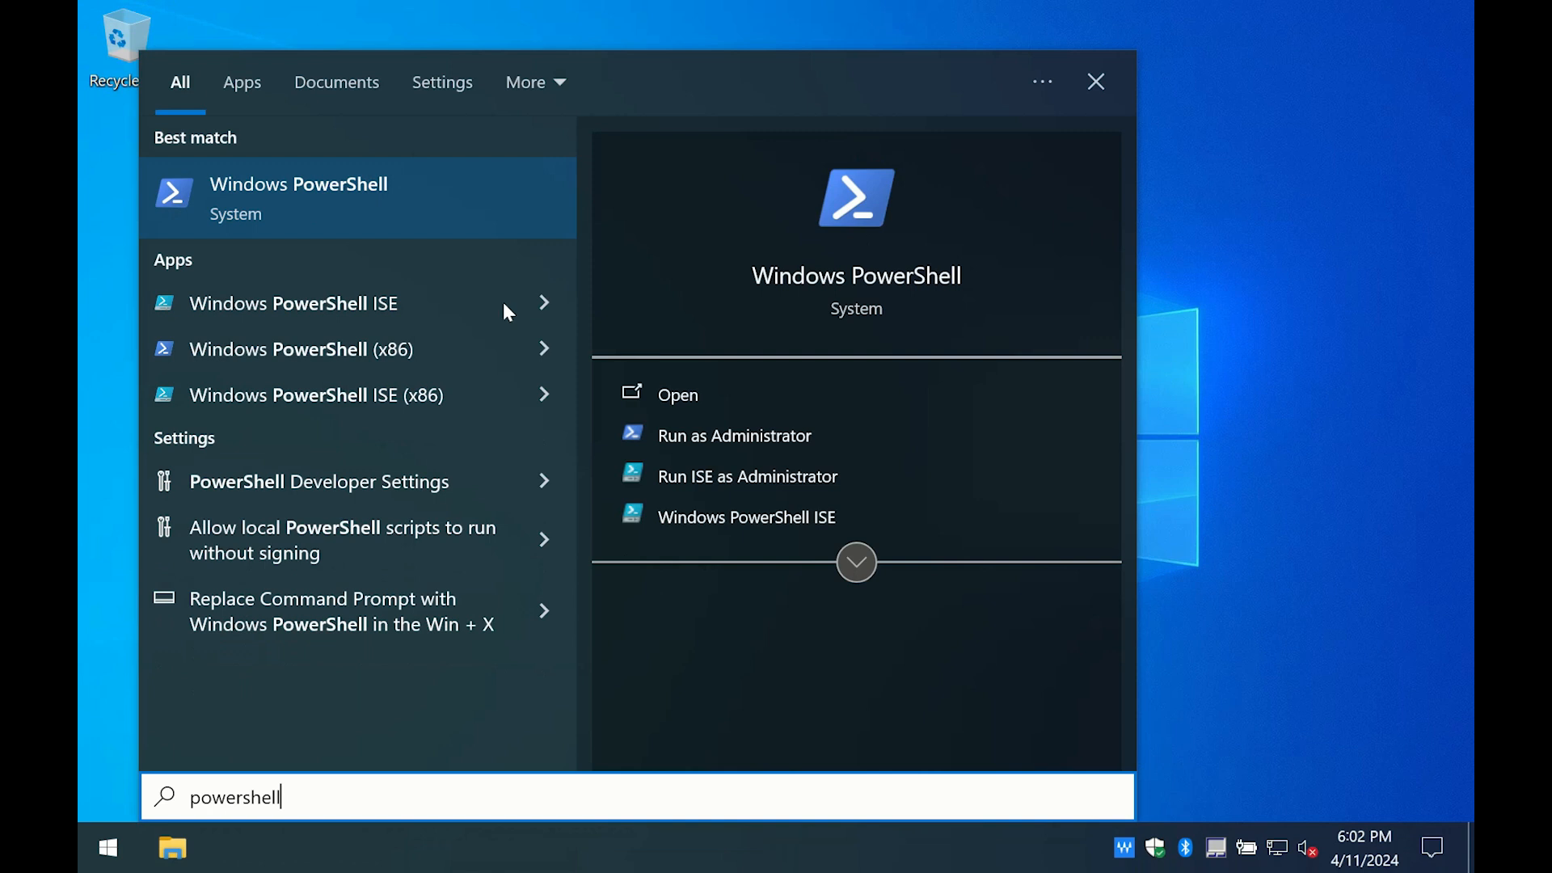
pyautogui.moveTo(735, 436)
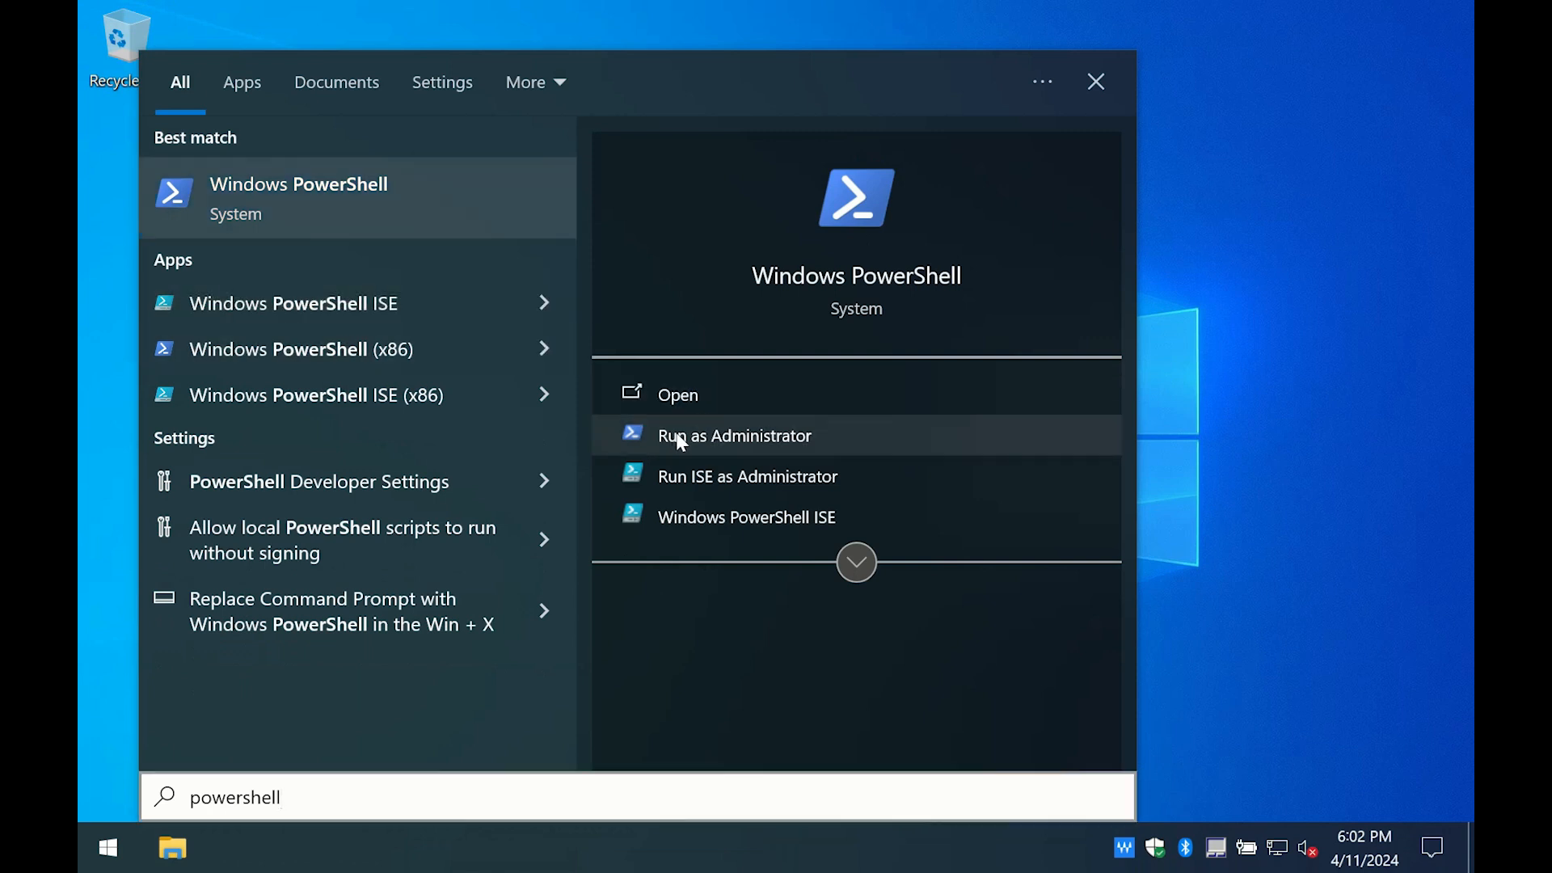
pyautogui.click(736, 436)
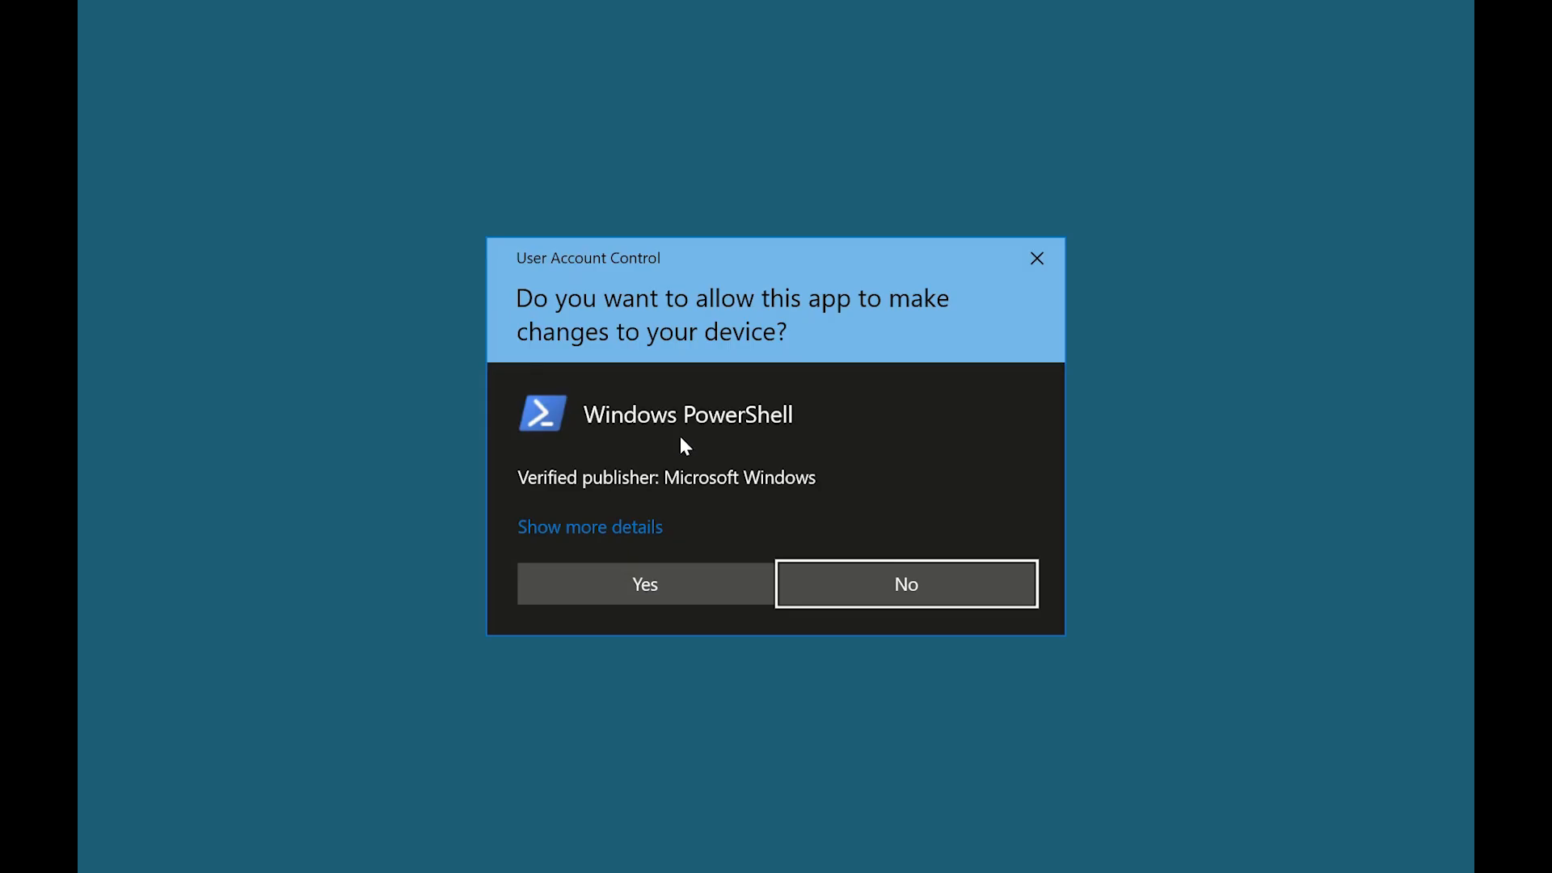
# - Approve the UAC prompt and run 'wsl --install' in the elevated PowerShell
pyautogui.click(644, 583)
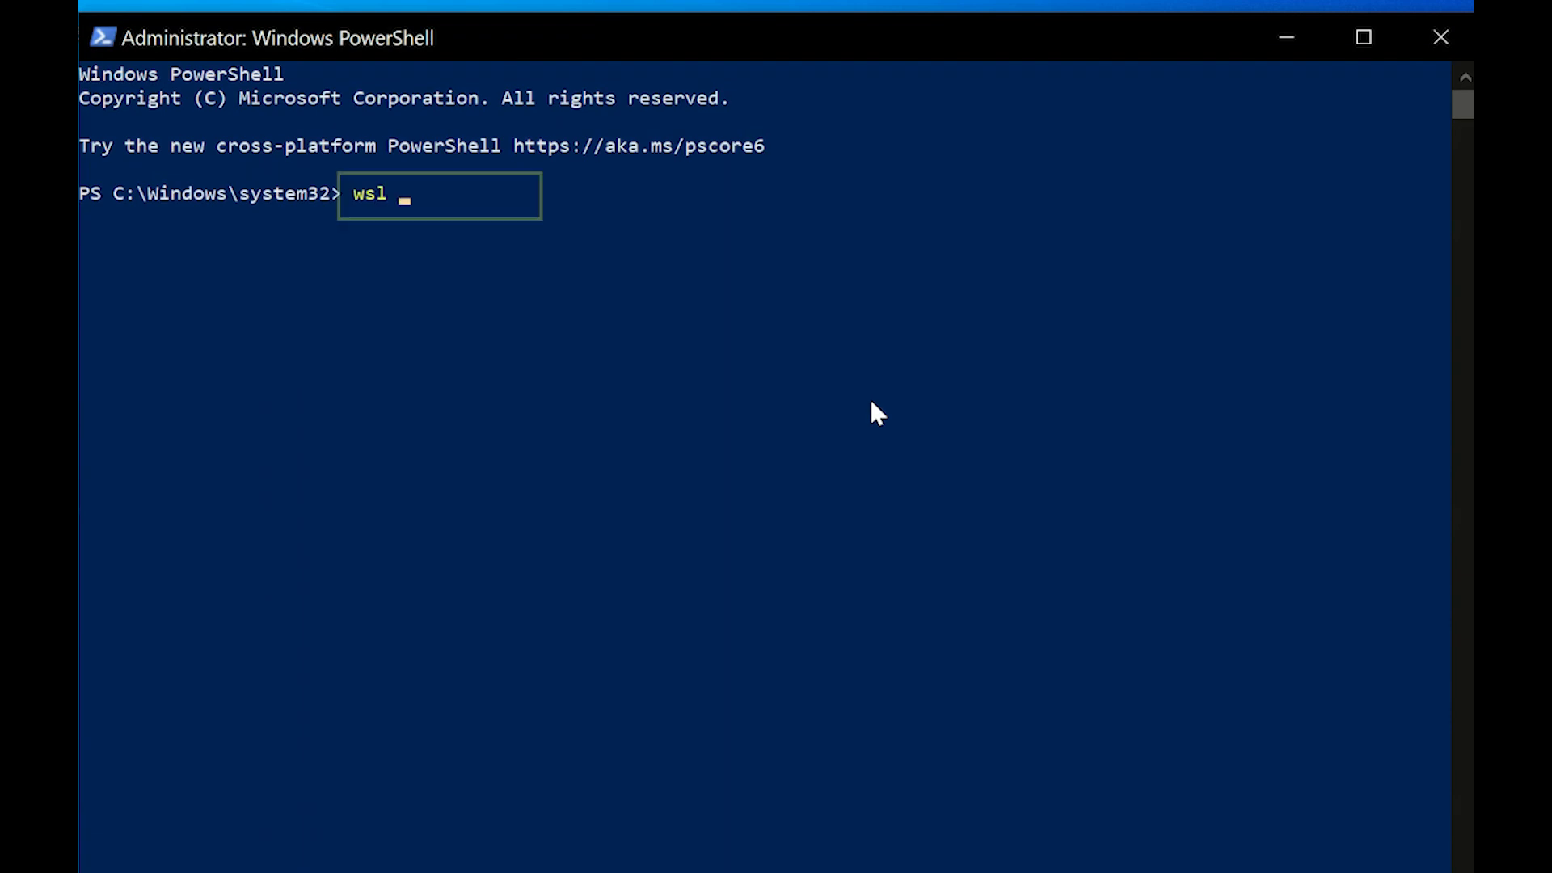
pyautogui.write('--install')
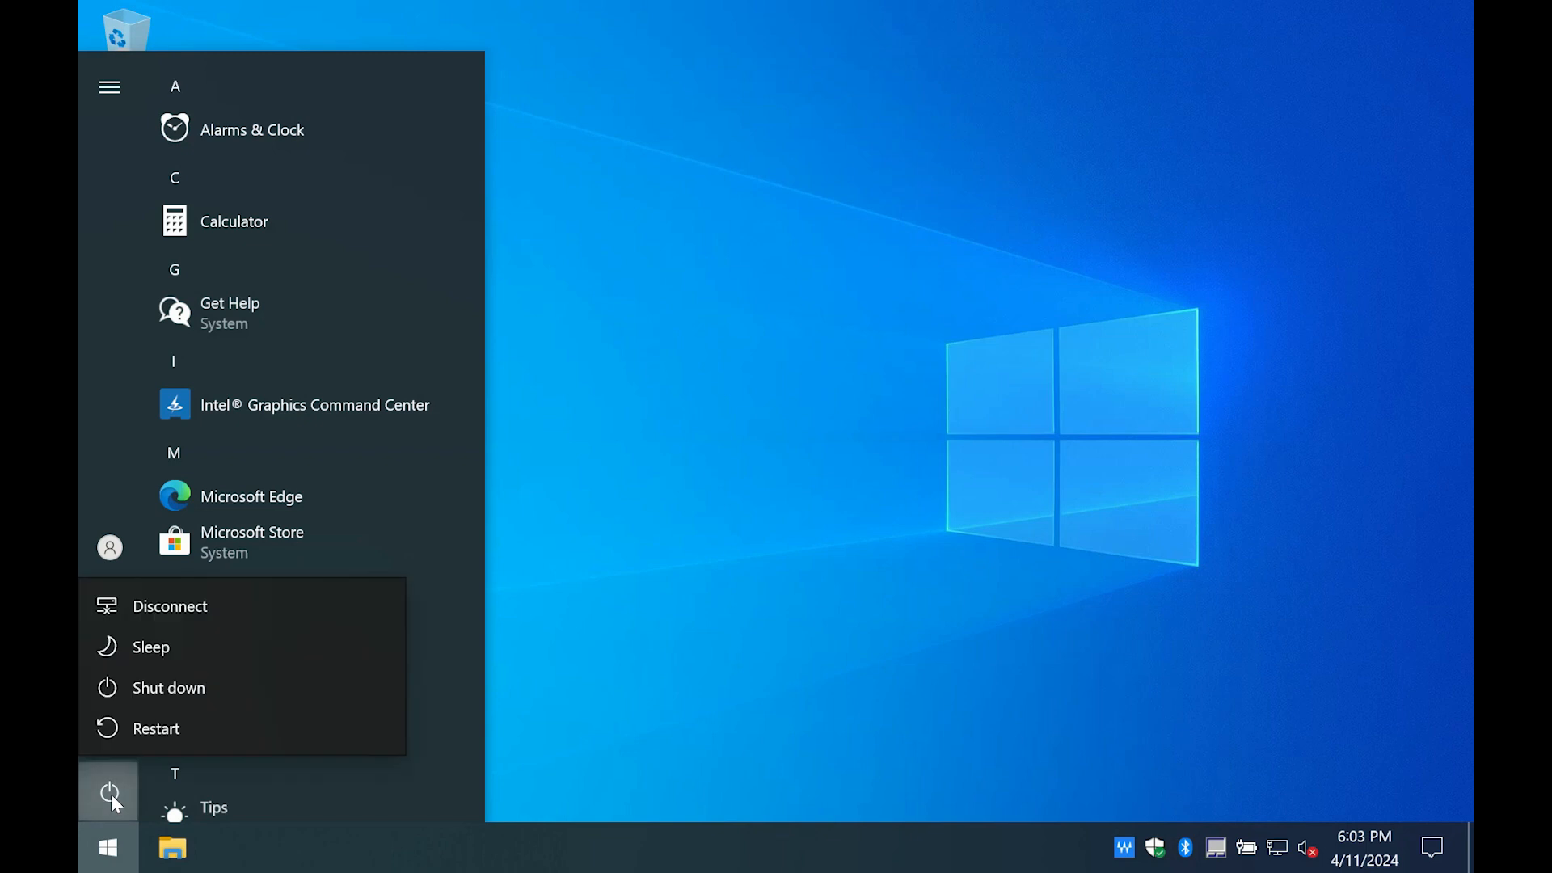
# - Restart Windows, then create the Ubuntu UNIX user 'analyst' and begin the curl command
pyautogui.click(155, 728)
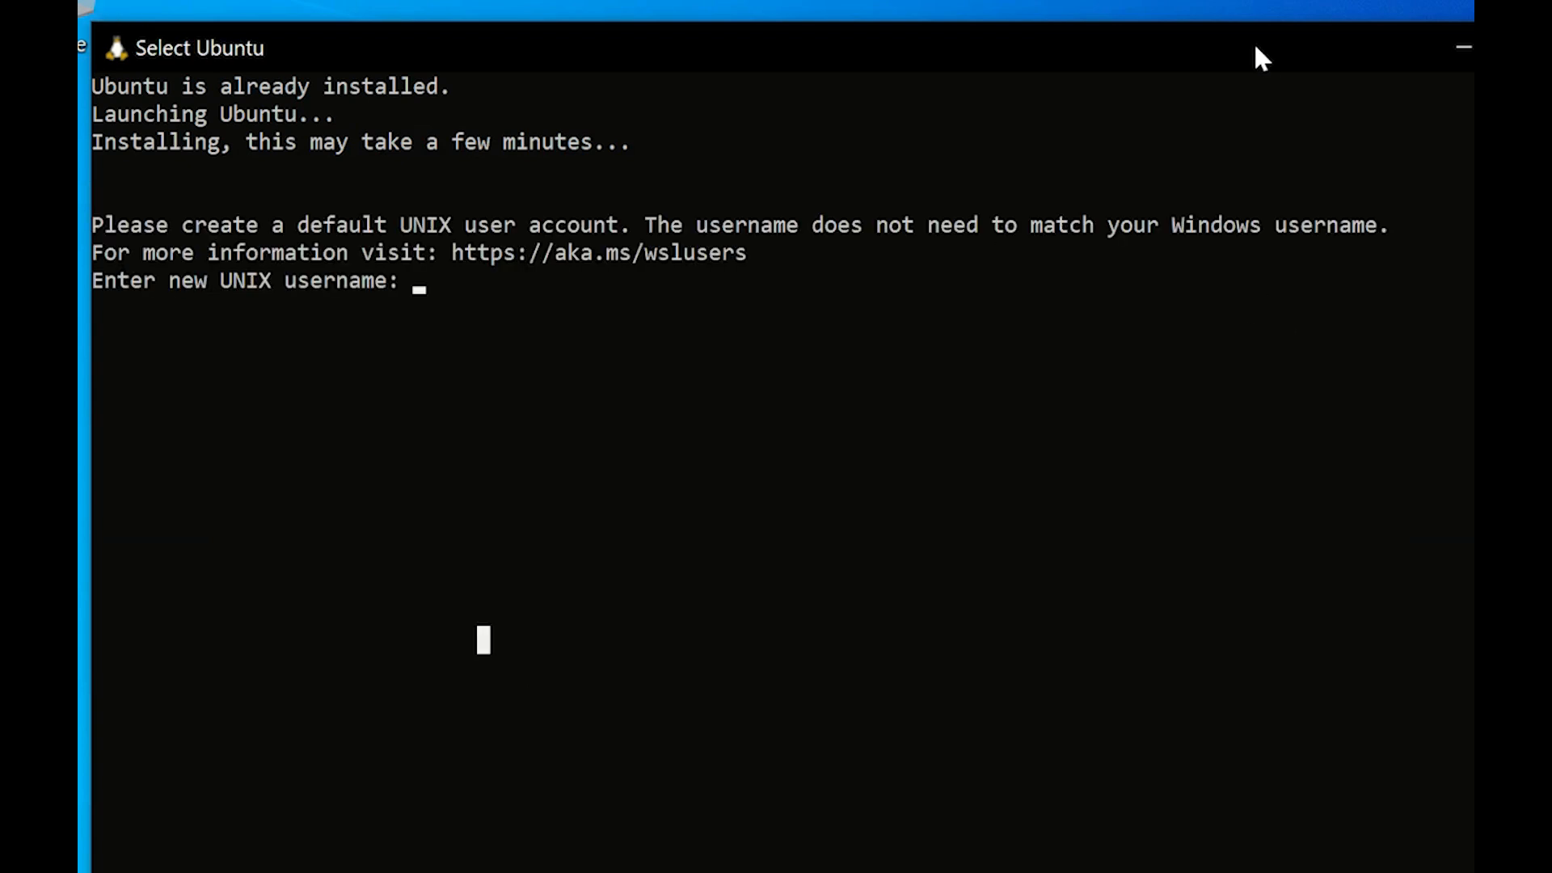
pyautogui.write('analyst')
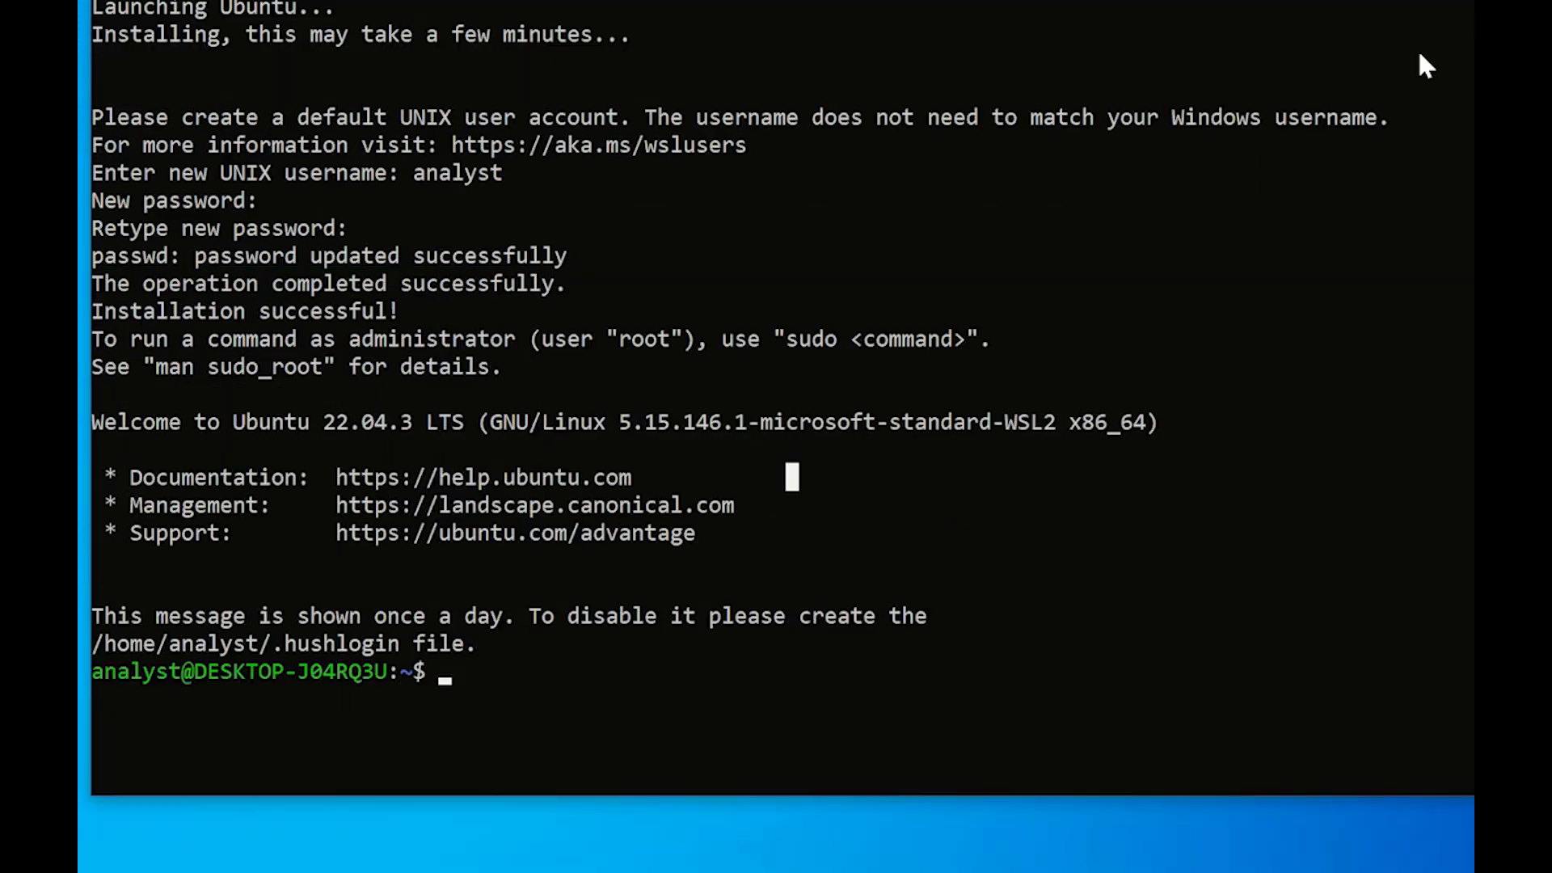
pyautogui.write('curl -fsSL http')
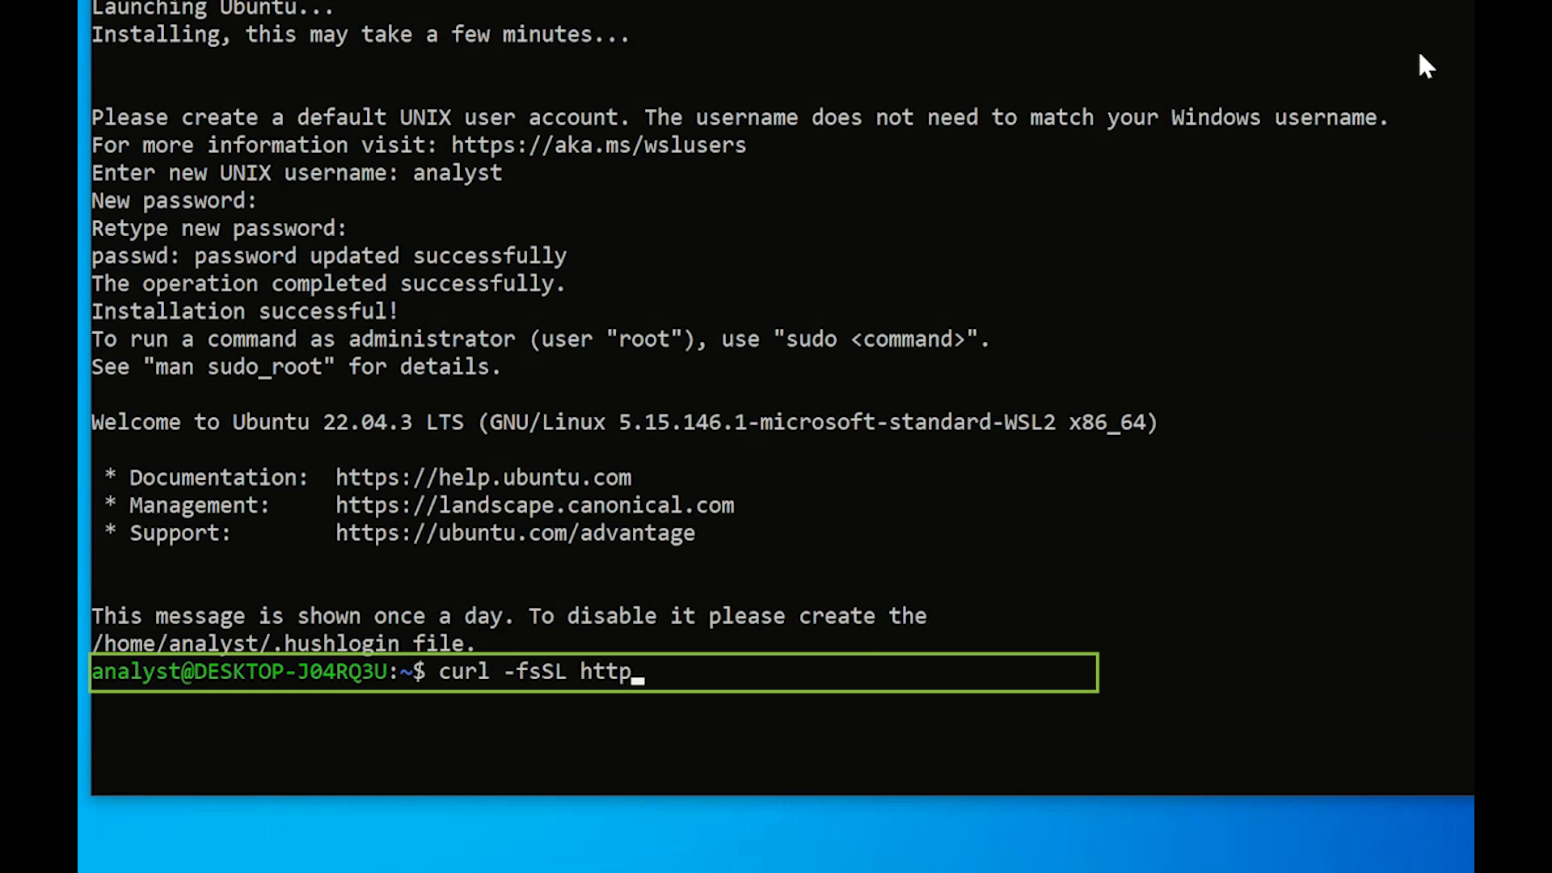
pyautogui.write('s://get.docker.com')
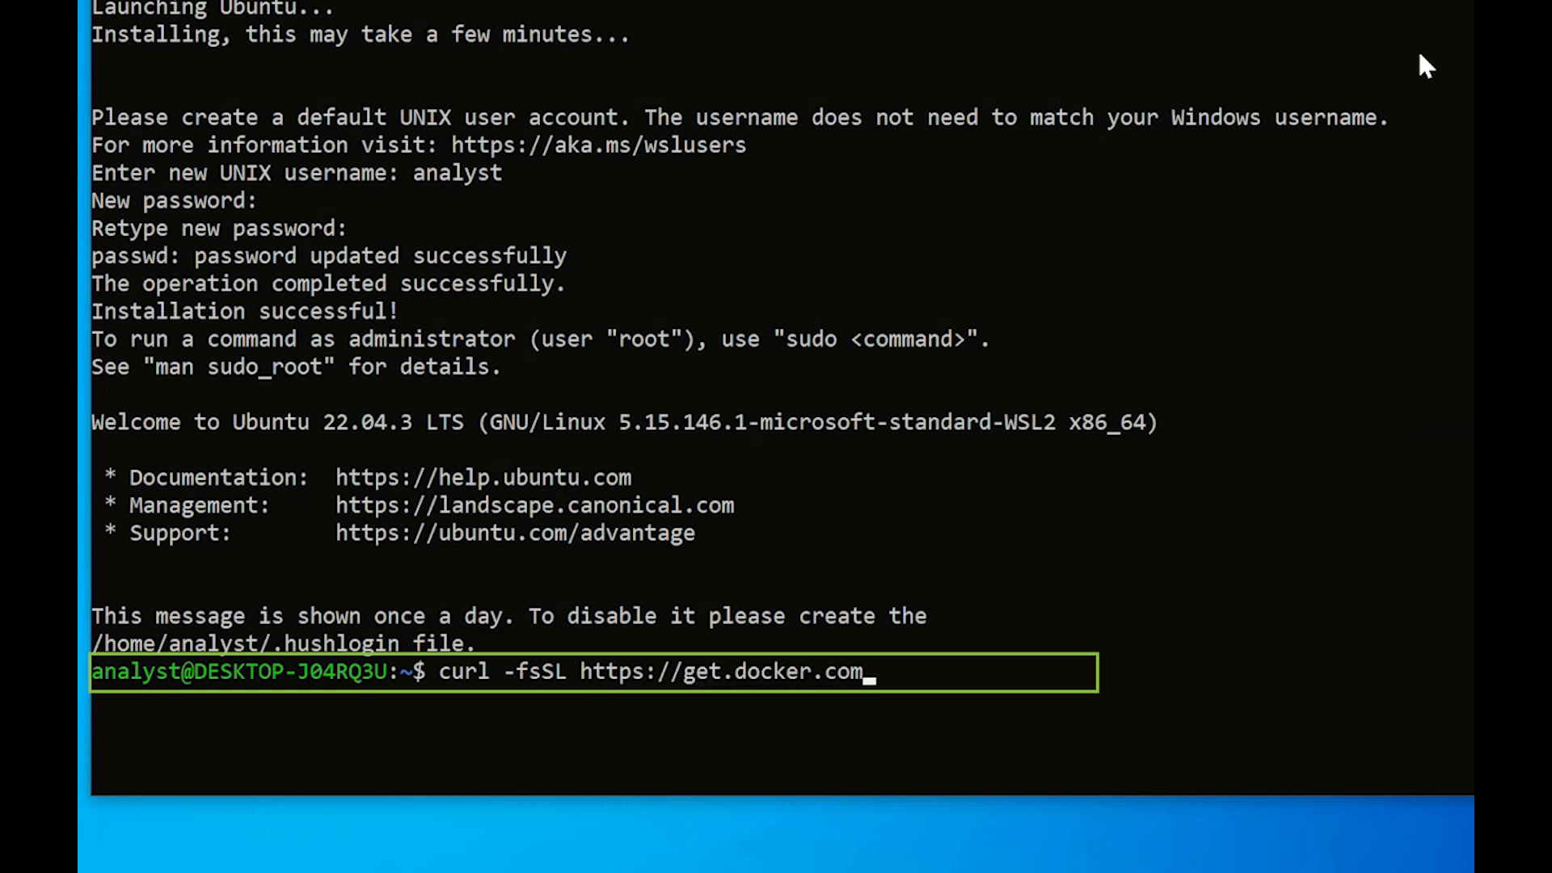
pyautogui.write('-o')
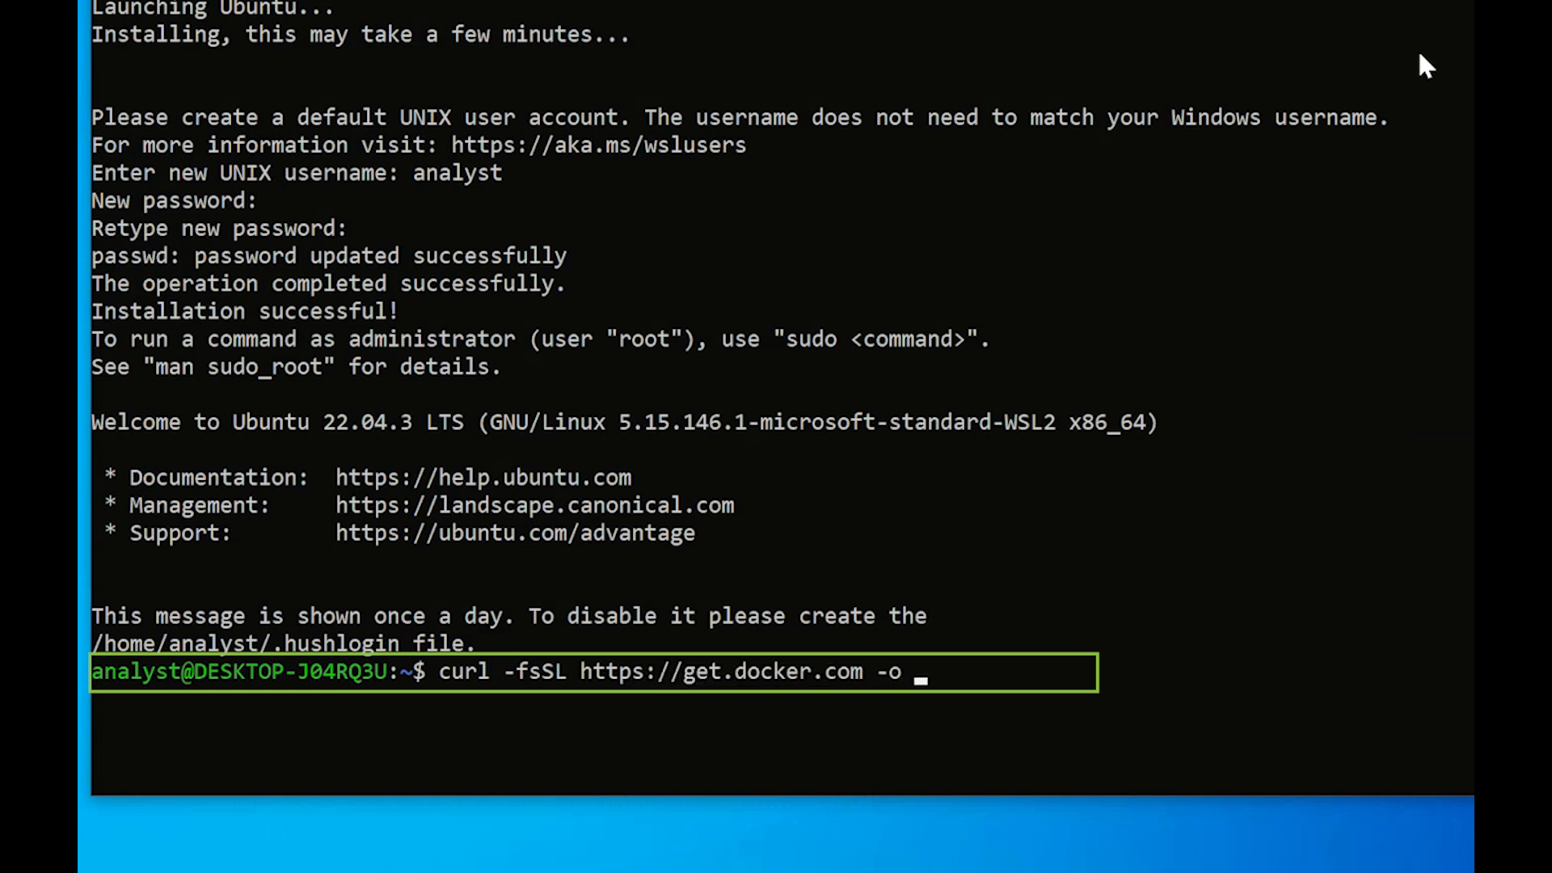
pyautogui.write('get-docker.sh')
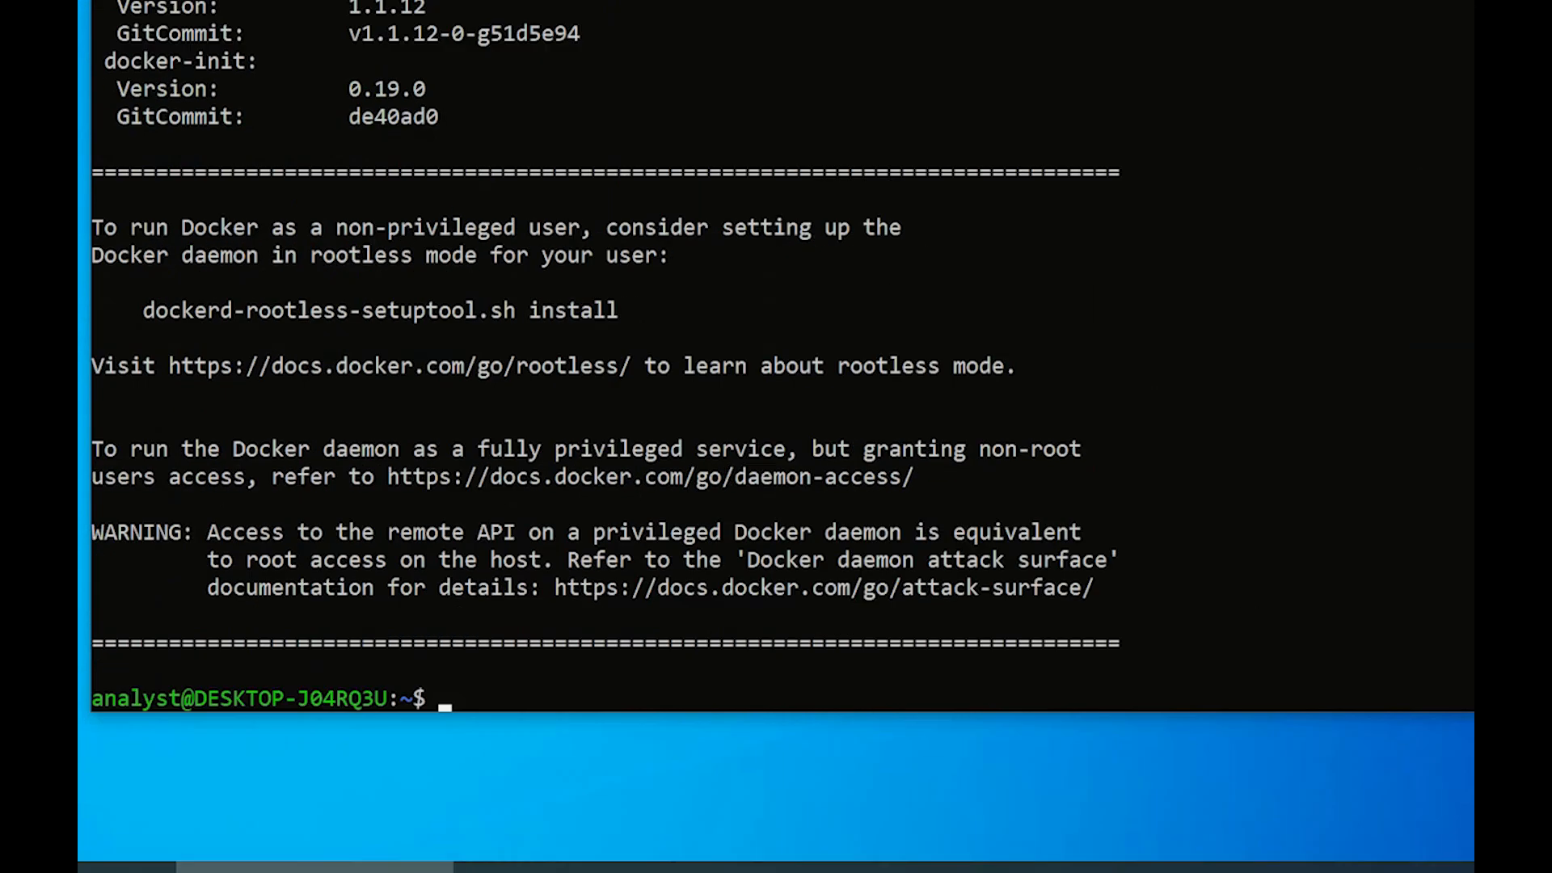
# - Add user 'analyst' to the docker group with 'sudo usermod -a -G docker analyst'
pyautogui.write('sudo usermod -a')
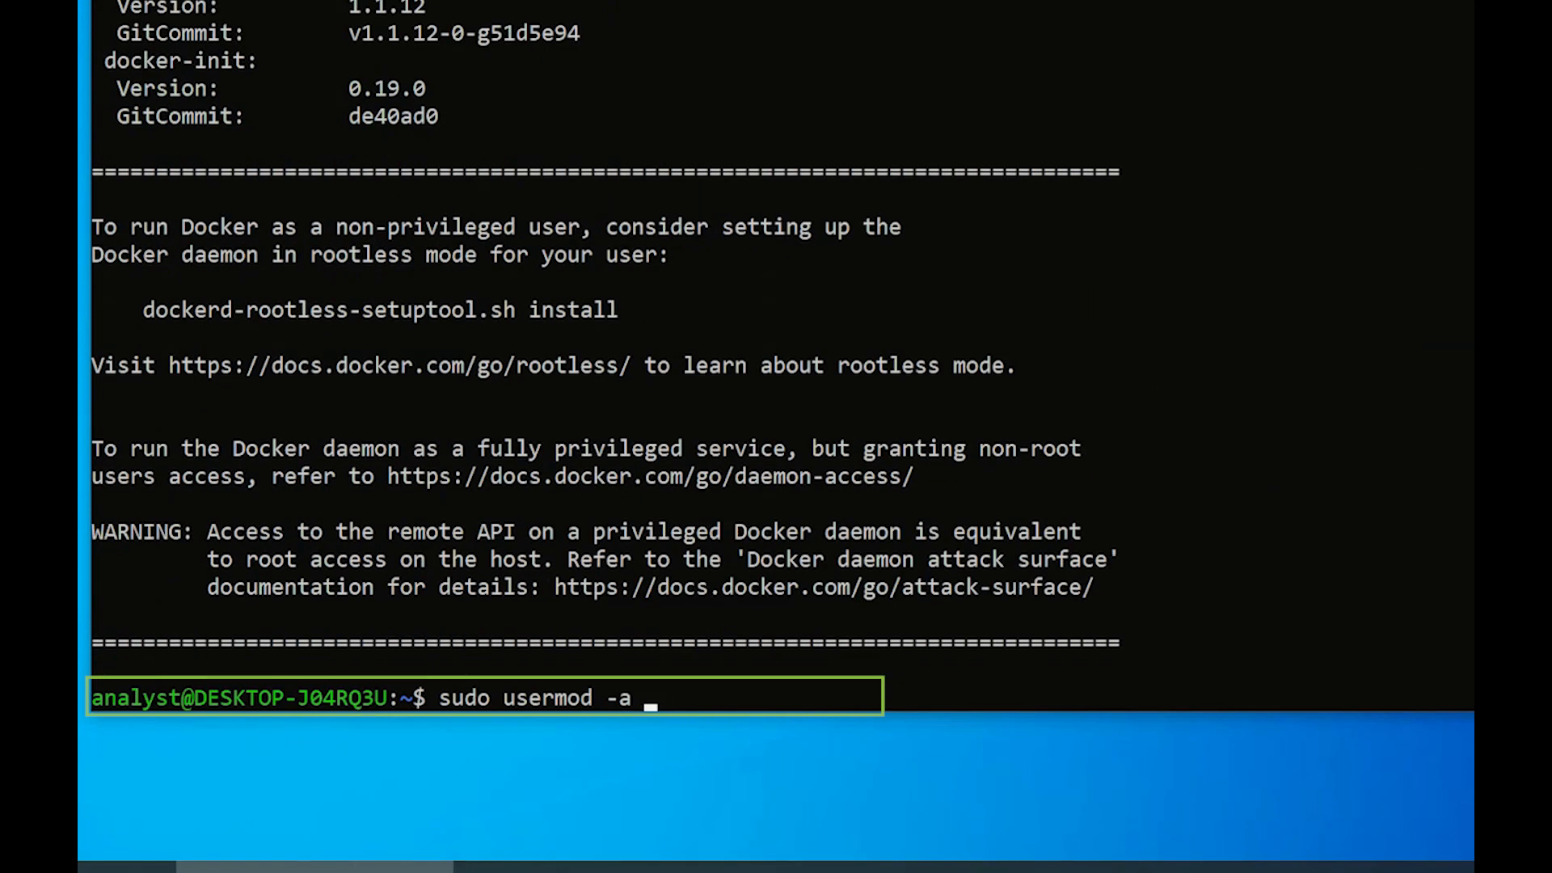
pyautogui.write('-G docker analyst')
pyautogui.write('docker compose version')
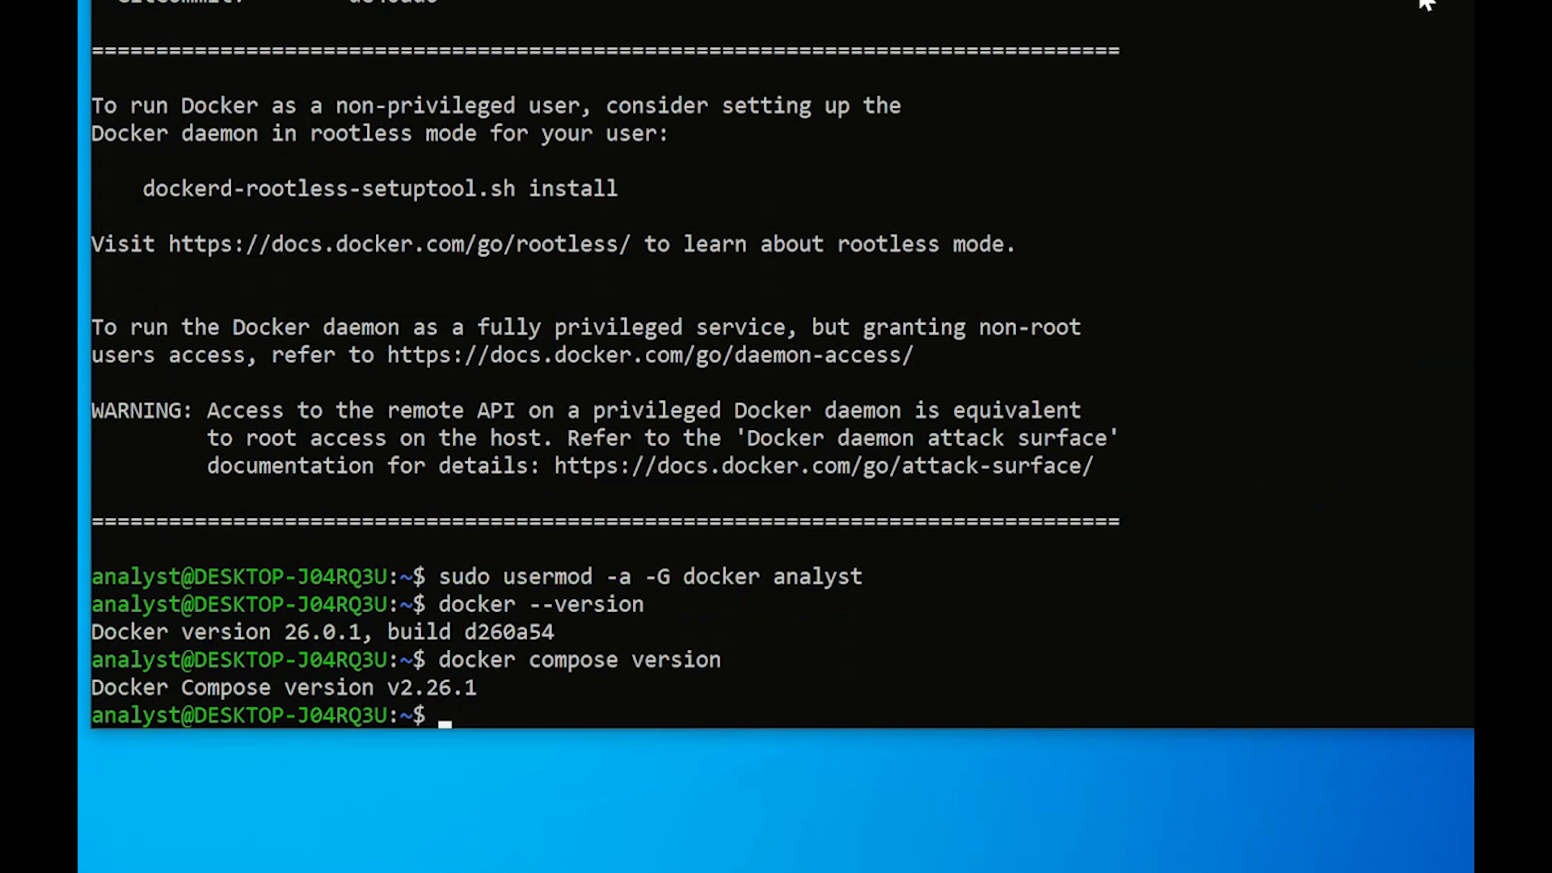
# - Run 'sudo update-alternatives --config iptables' and select iptables-legacy
pyautogui.write('sudo up')
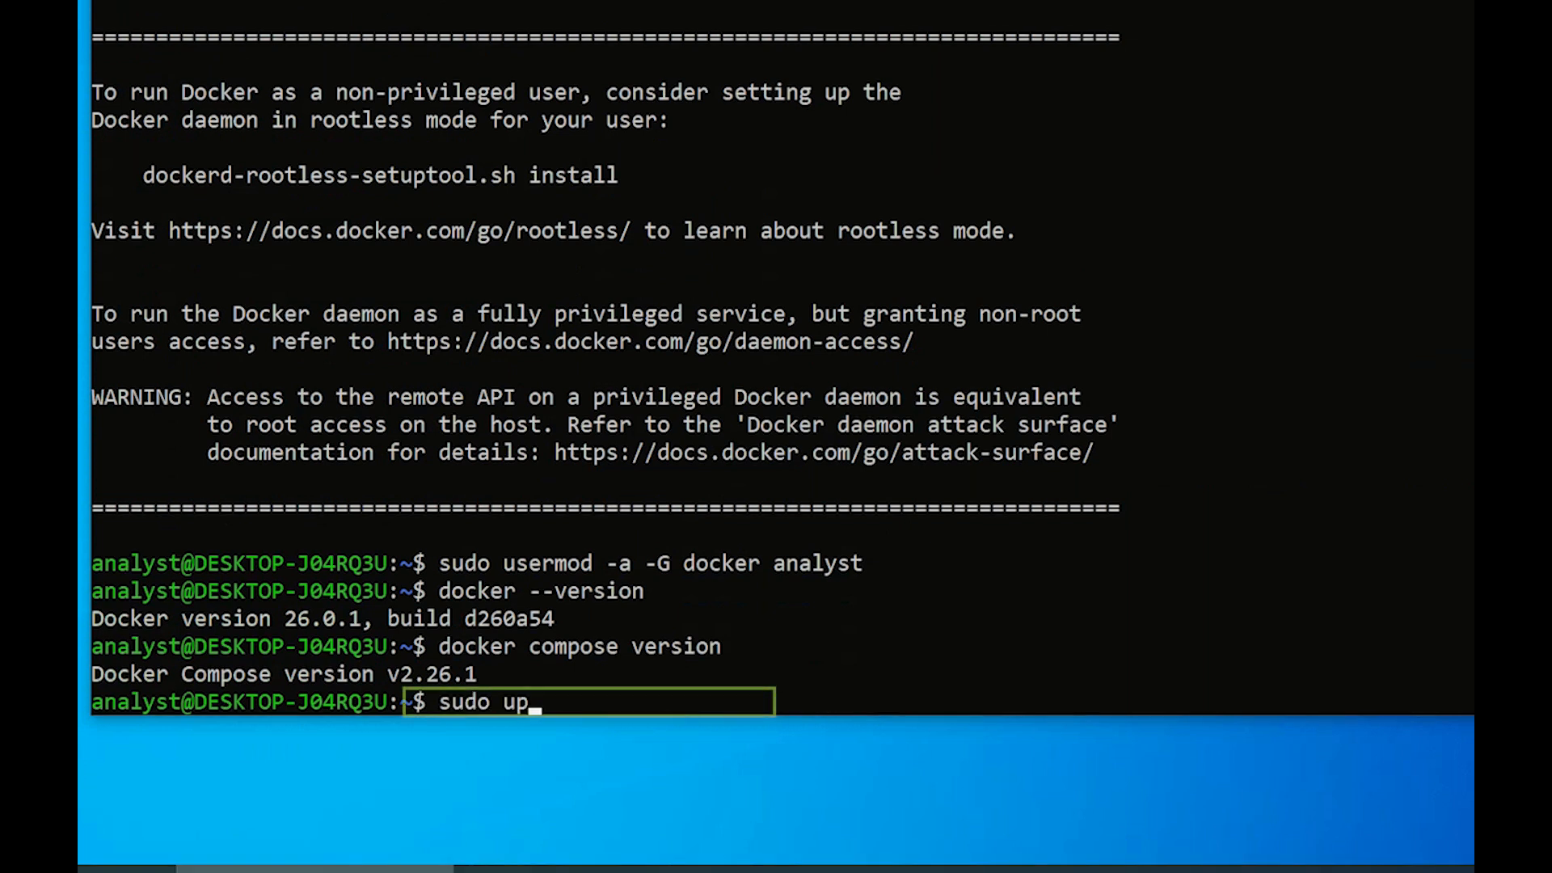
pyautogui.write('date-alternatives')
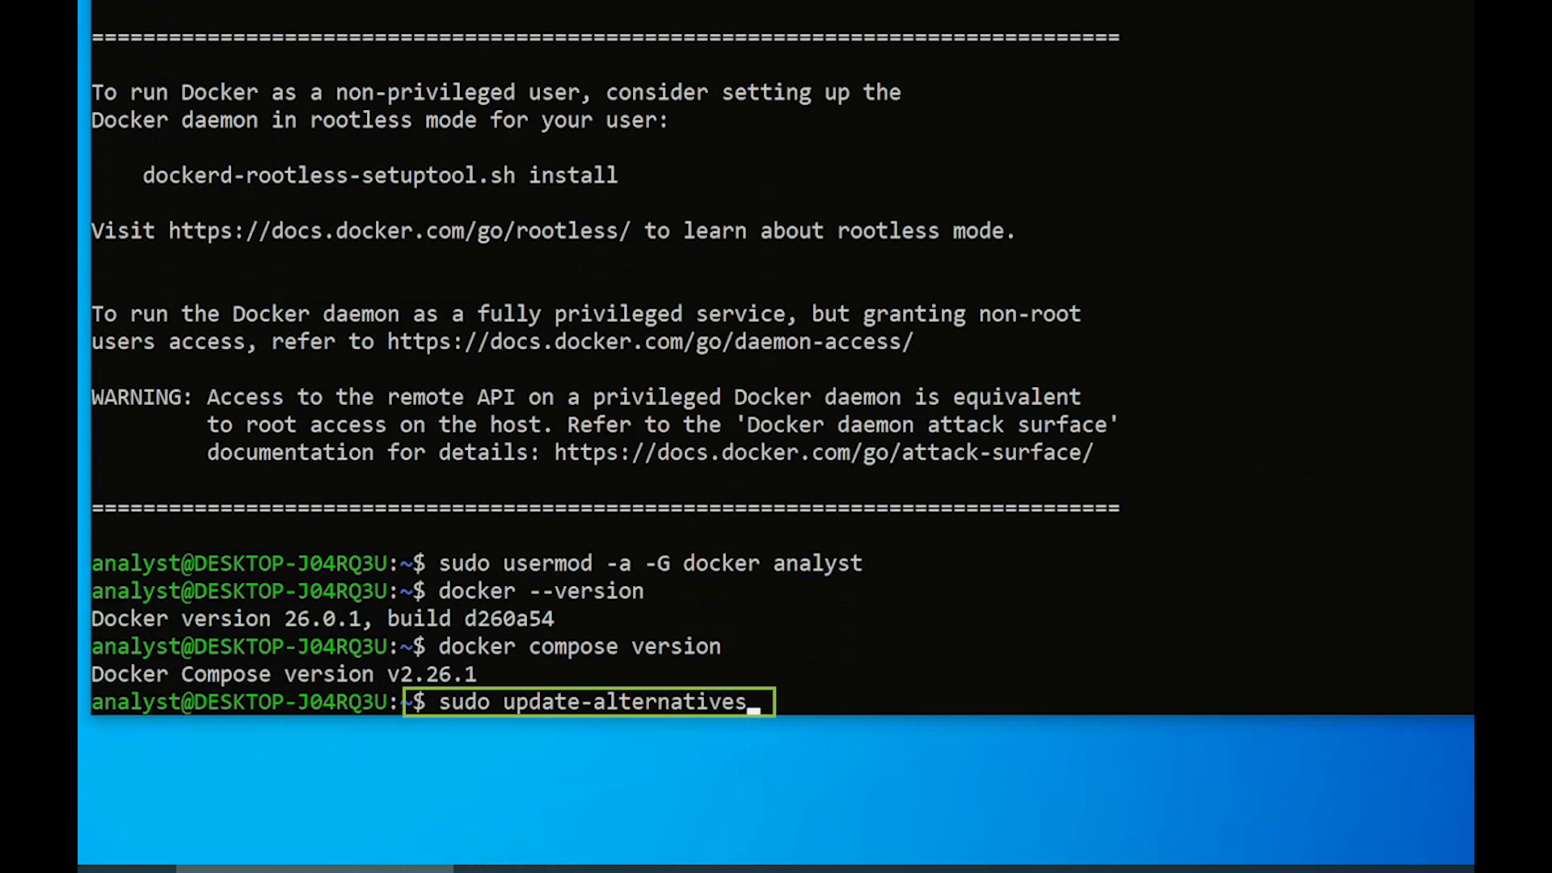
pyautogui.write('--config iptables')
pyautogui.write('1')
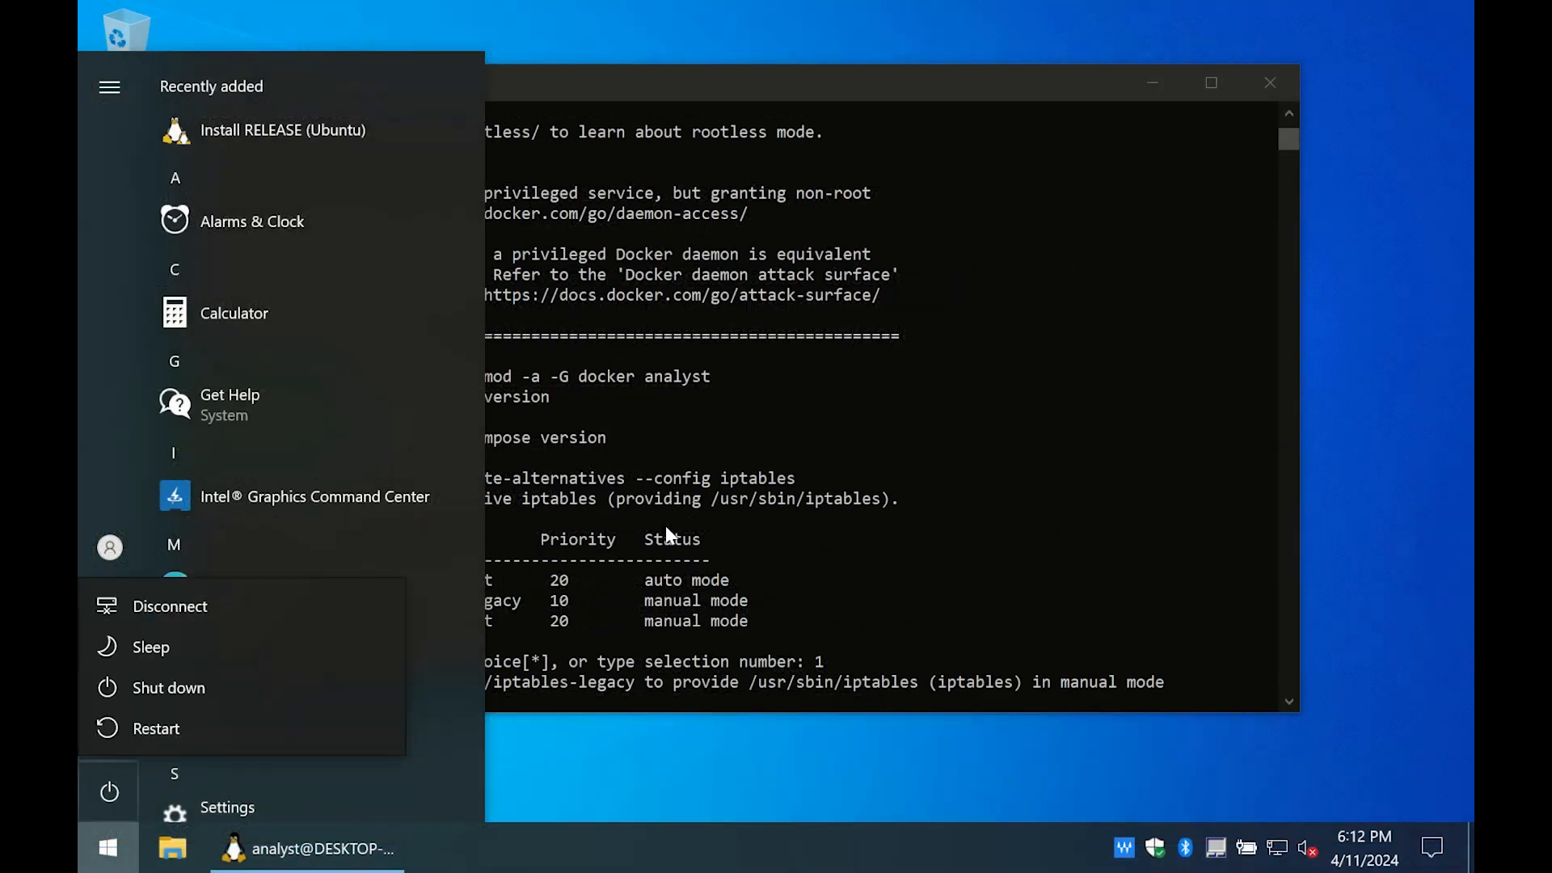
# - Restart Windows and reopen the Ubuntu terminal, entering 'cd /mnt'
pyautogui.click(155, 727)
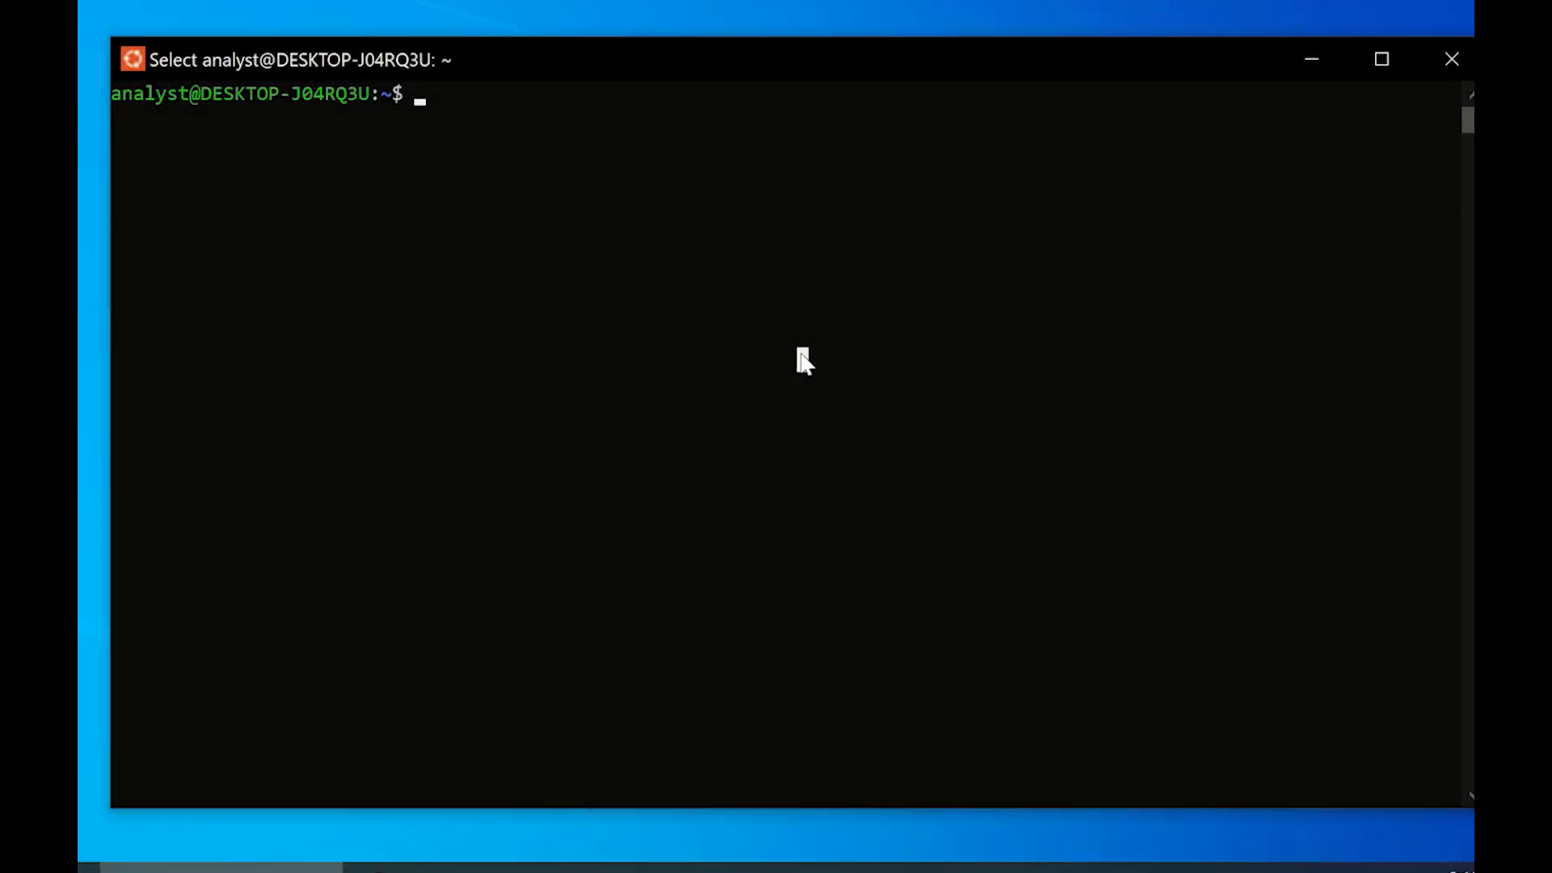
pyautogui.write('cd /mnt')
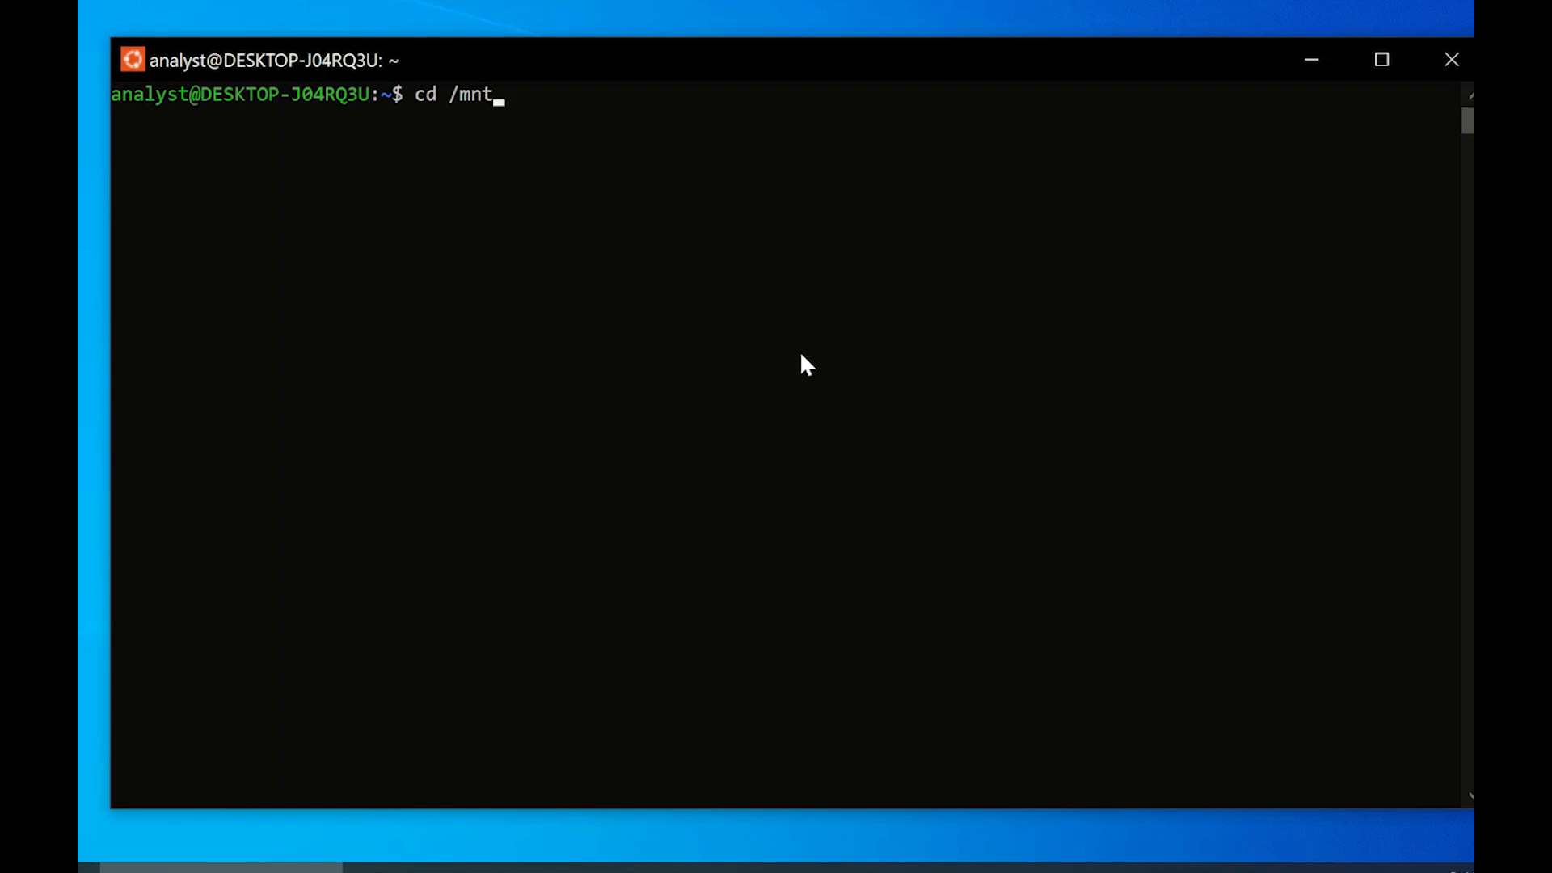